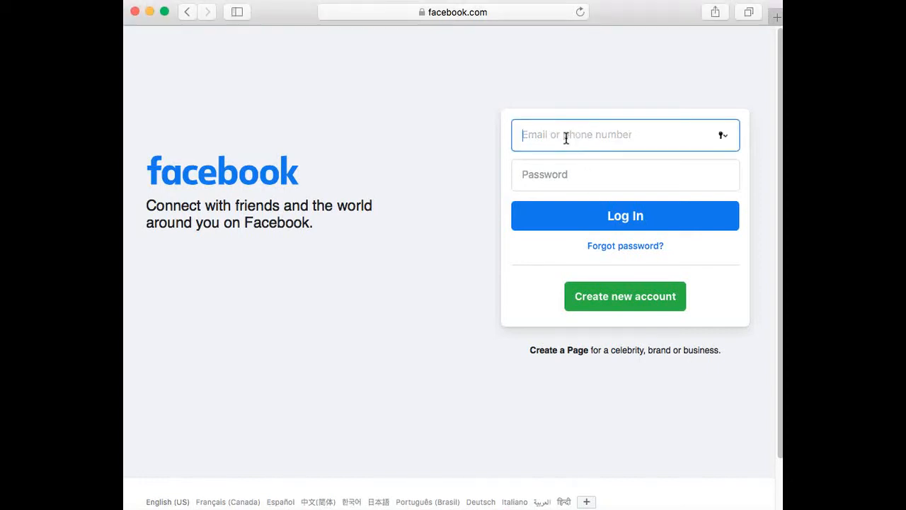
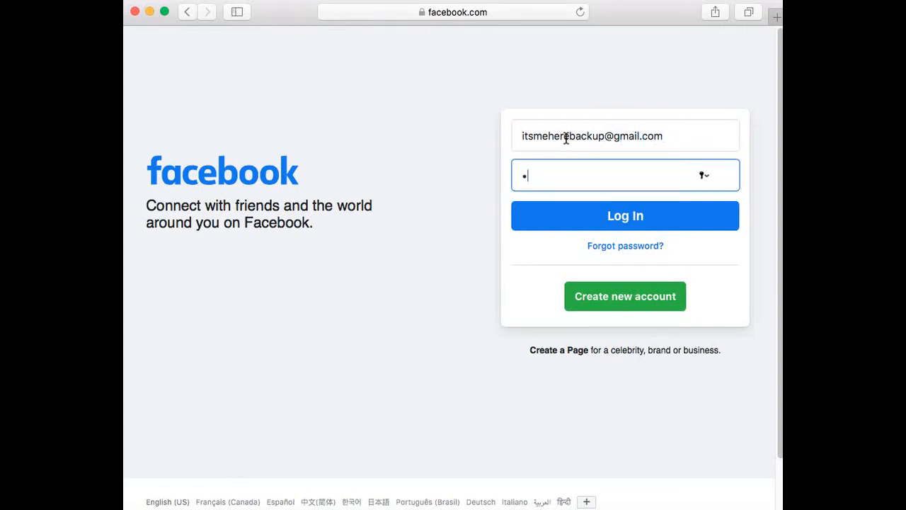
Enter the Gmail address and password on the login form and submit the sign-in.
{"action": "type", "text": "password"}
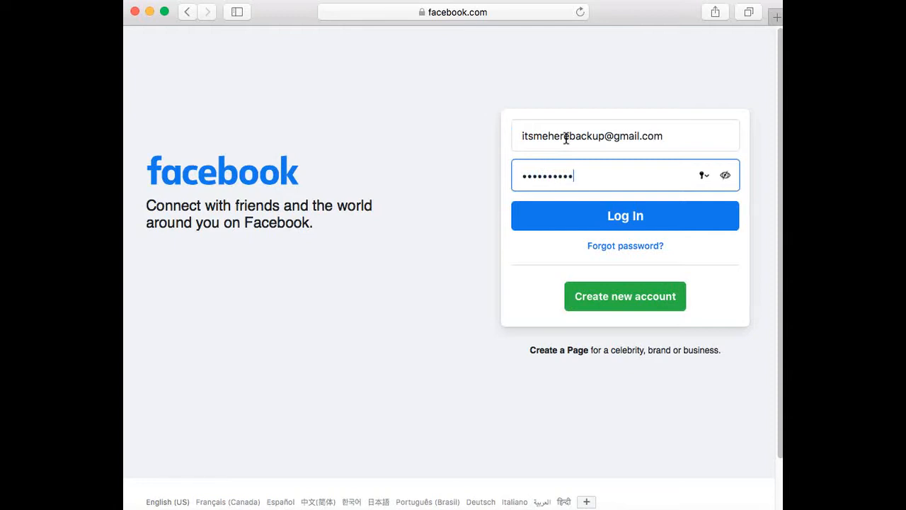
{"action": "type", "text": "••"}
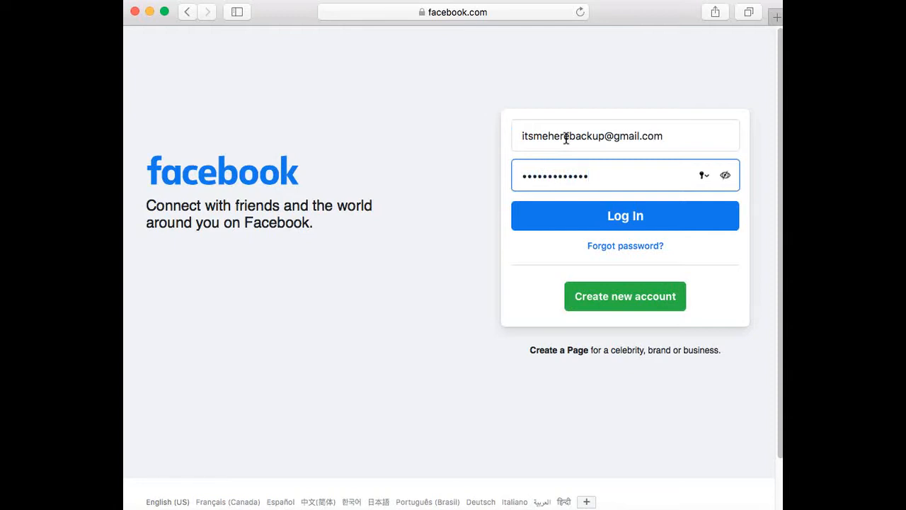
{"action": "left_click", "coordinate": [625, 216]}
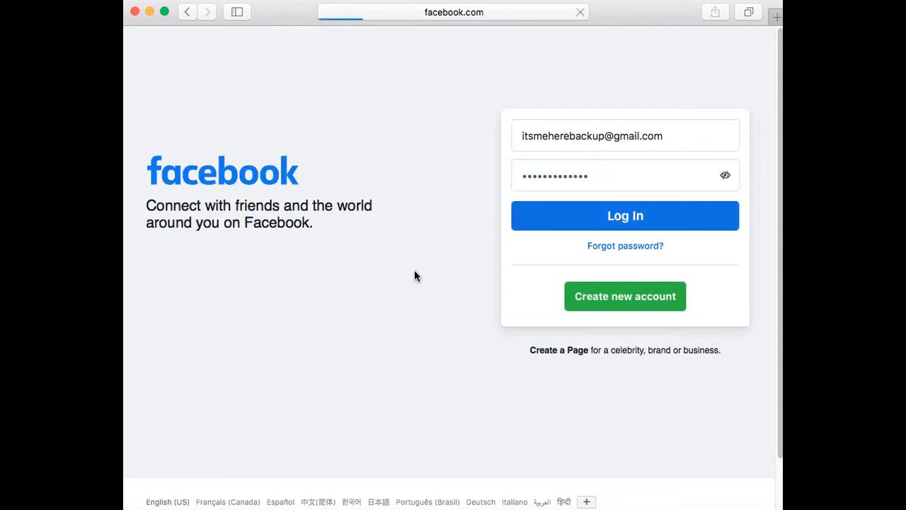
From the account menu, reach Settings and the Security and Login page.
{"action": "left_click", "coordinate": [625, 215]}
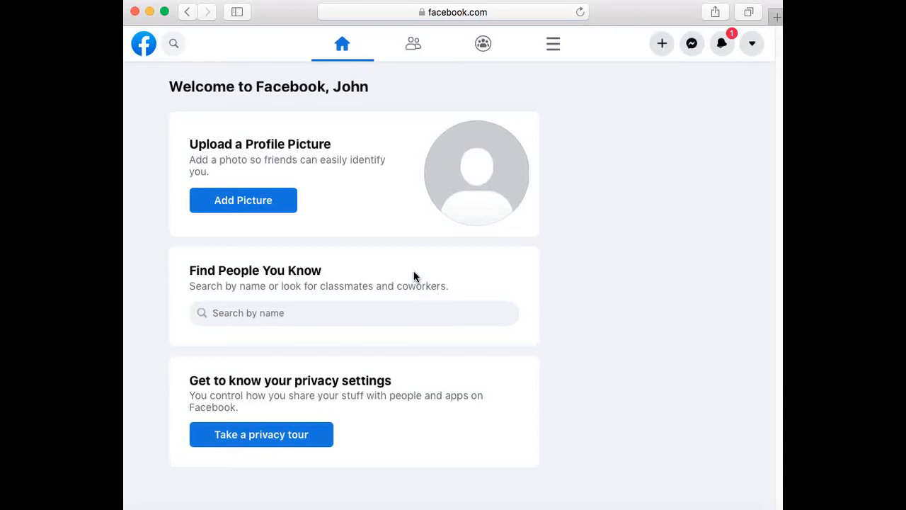
{"action": "mouse_move", "coordinate": [711, 85]}
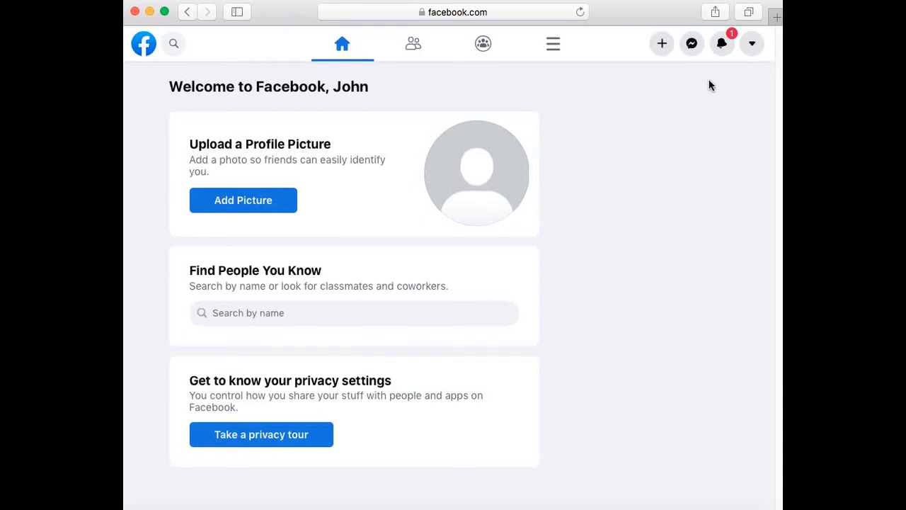
{"action": "mouse_move", "coordinate": [751, 44]}
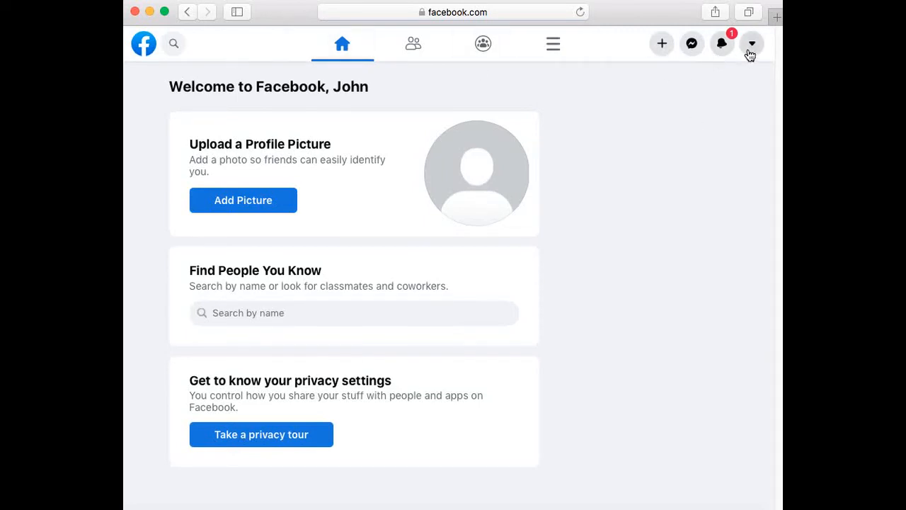
{"action": "left_click", "coordinate": [751, 42]}
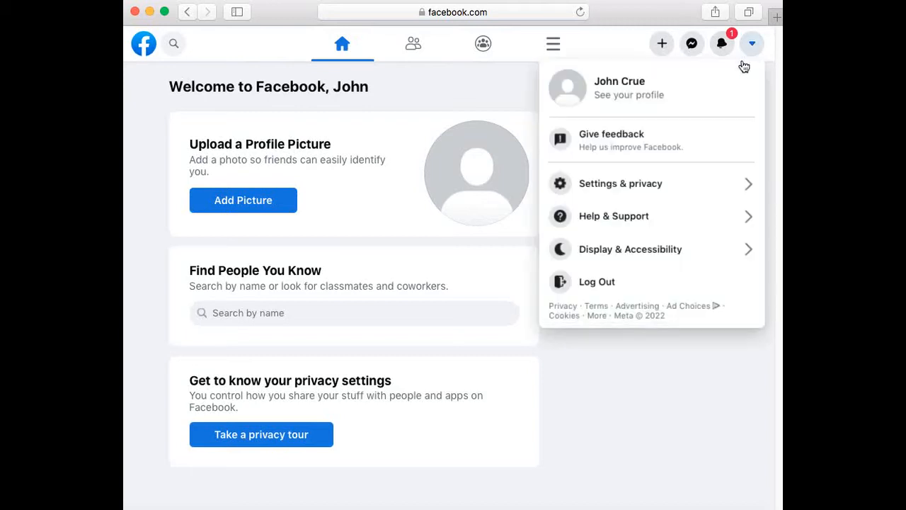
{"action": "left_click", "coordinate": [620, 184]}
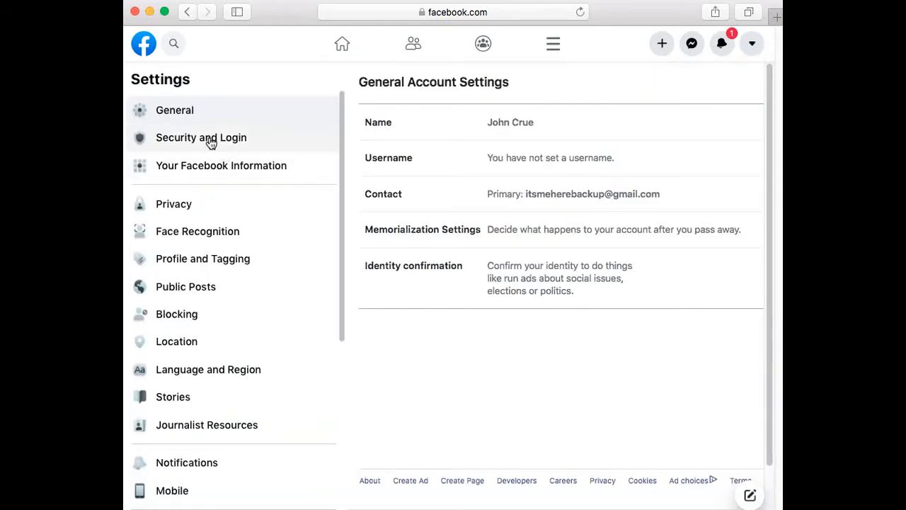
{"action": "left_click", "coordinate": [201, 137]}
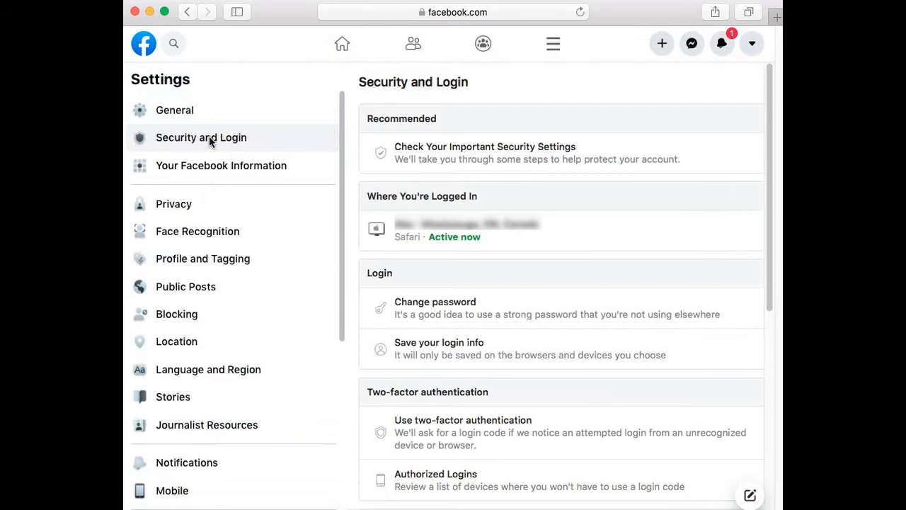
{"action": "mouse_move", "coordinate": [469, 445]}
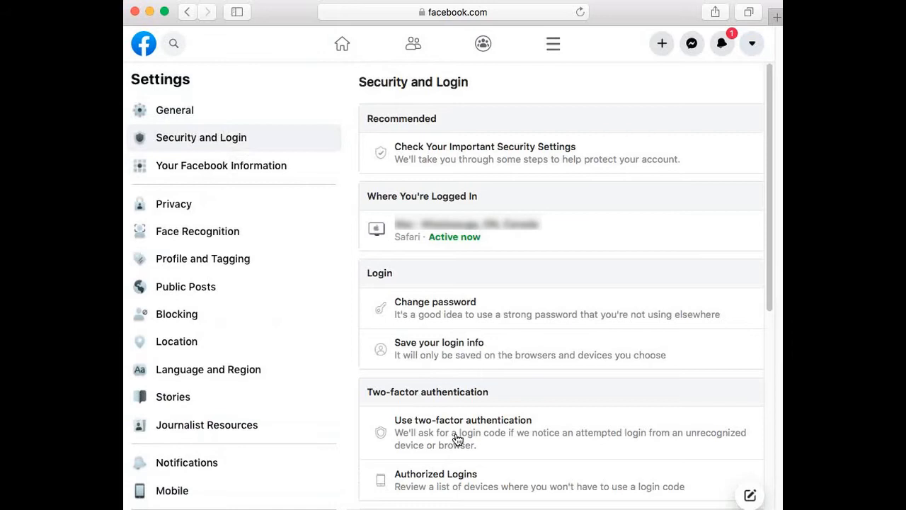
Choose Use two-factor authentication with an authentication app, showing the QR code.
{"action": "left_click", "coordinate": [463, 419]}
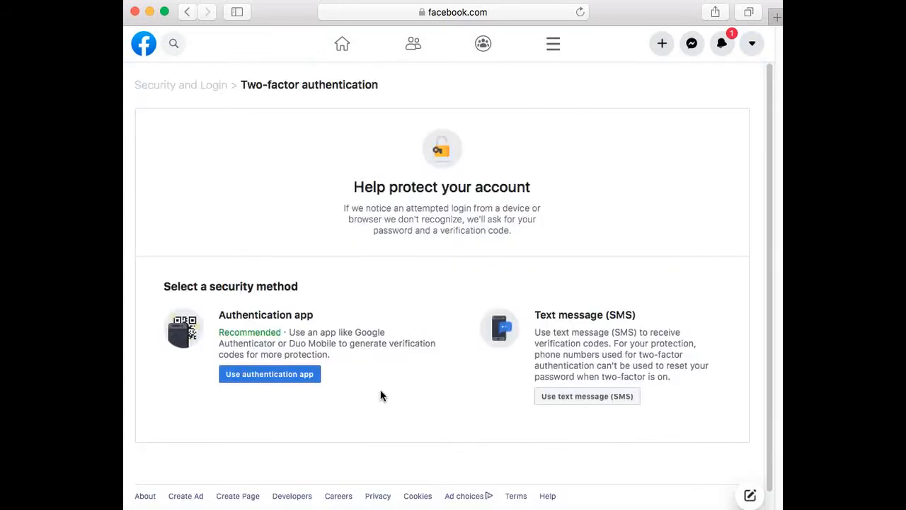
{"action": "mouse_move", "coordinate": [439, 398]}
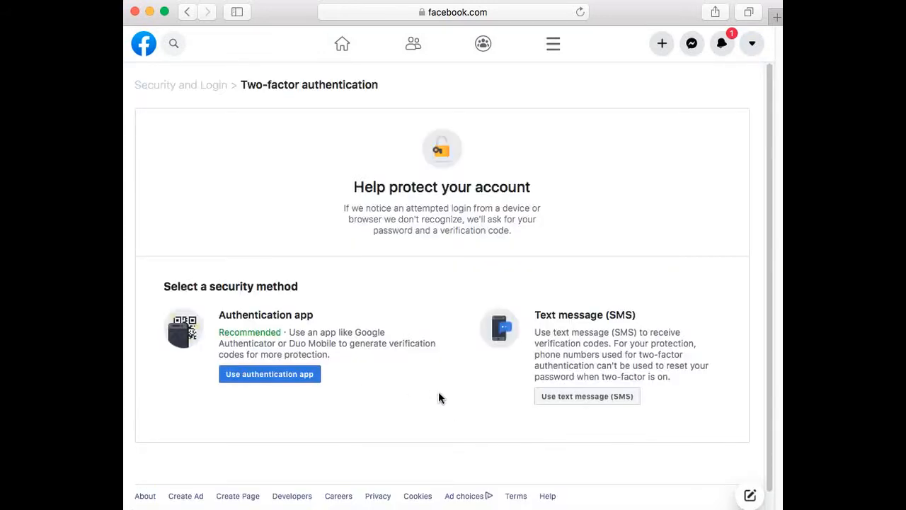
{"action": "mouse_move", "coordinate": [515, 411]}
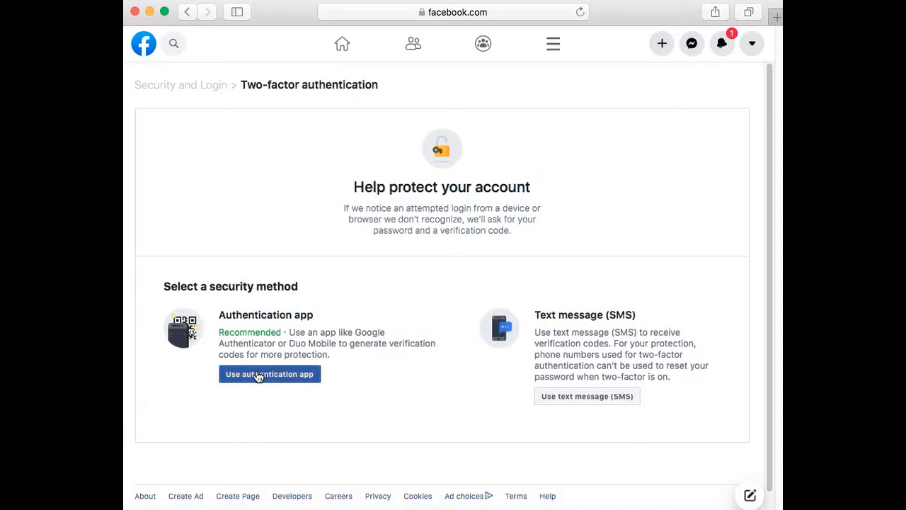
{"action": "left_click", "coordinate": [269, 374]}
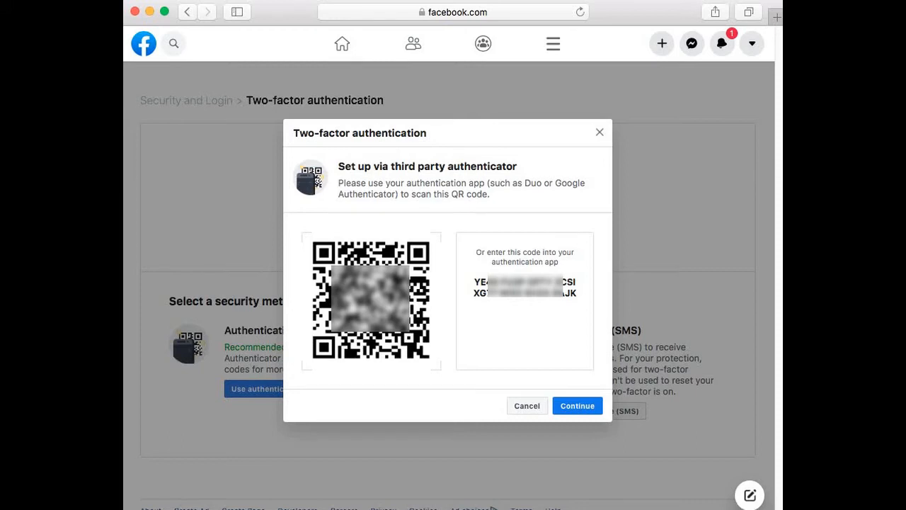
{"action": "mouse_move", "coordinate": [303, 450]}
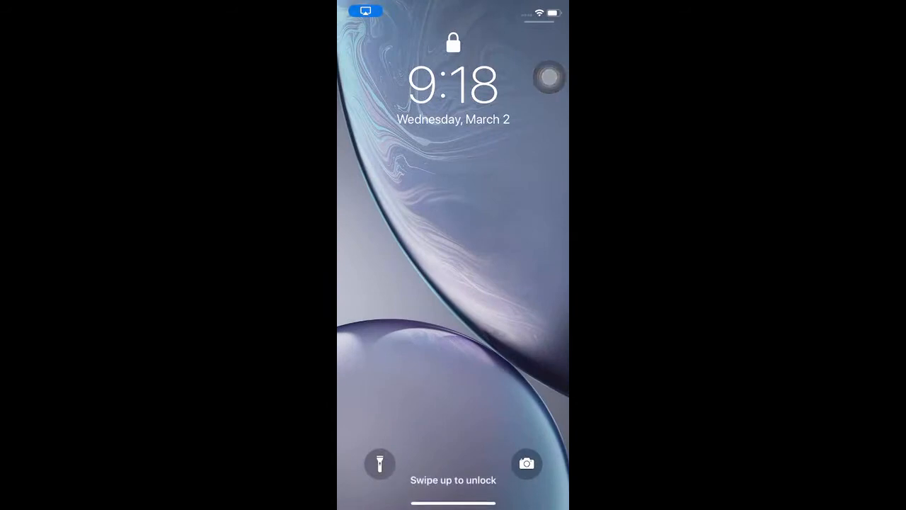
Unlock the iPhone and accept the Add token prompt so Authenticator lists the Facebook account.
{"action": "left_click", "coordinate": [550, 78]}
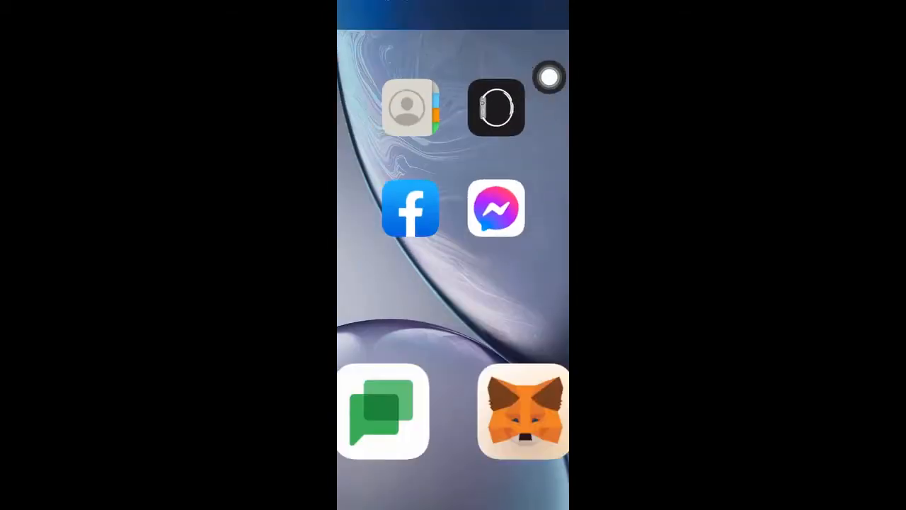
{"action": "scroll", "scroll_direction": "left", "scroll_amount": 3}
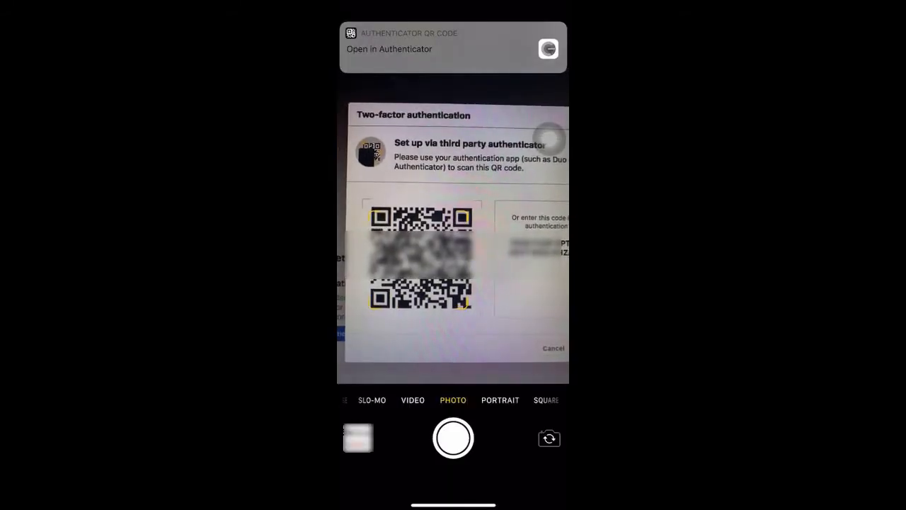
{"action": "left_click", "coordinate": [453, 48]}
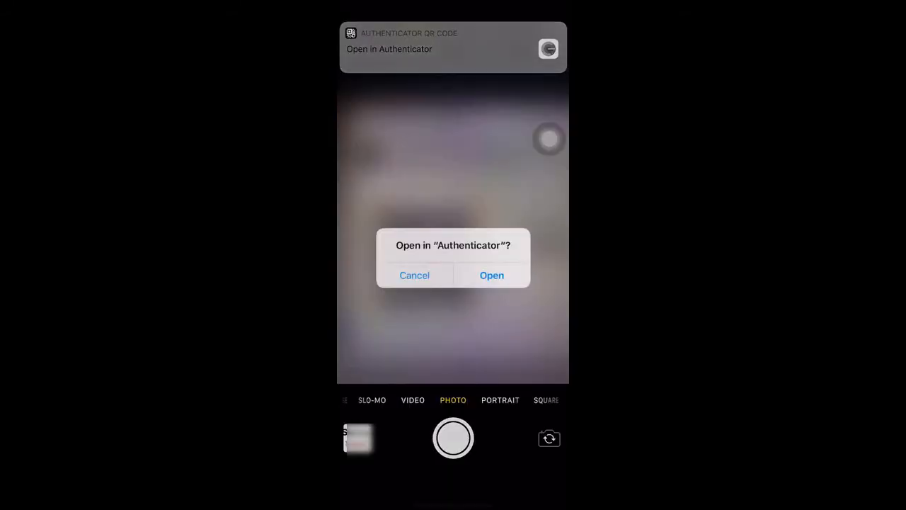
{"action": "left_click", "coordinate": [492, 275]}
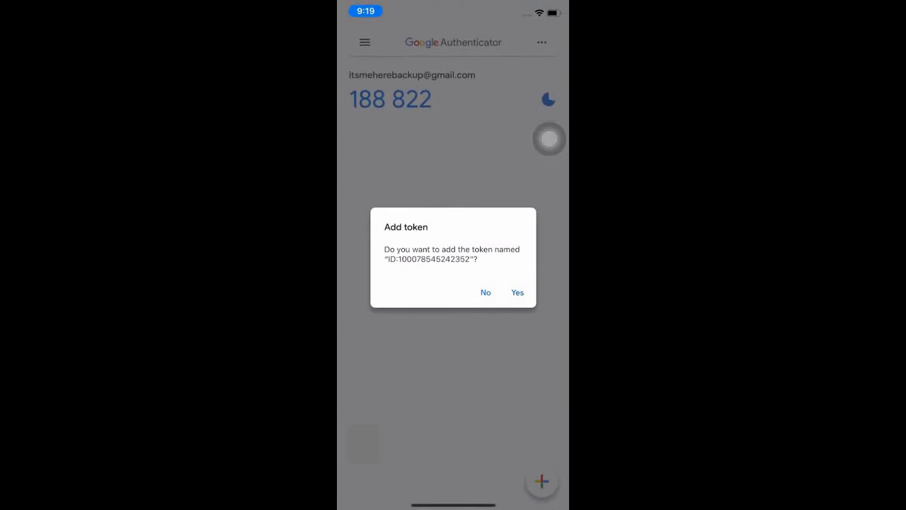
{"action": "left_click", "coordinate": [517, 292]}
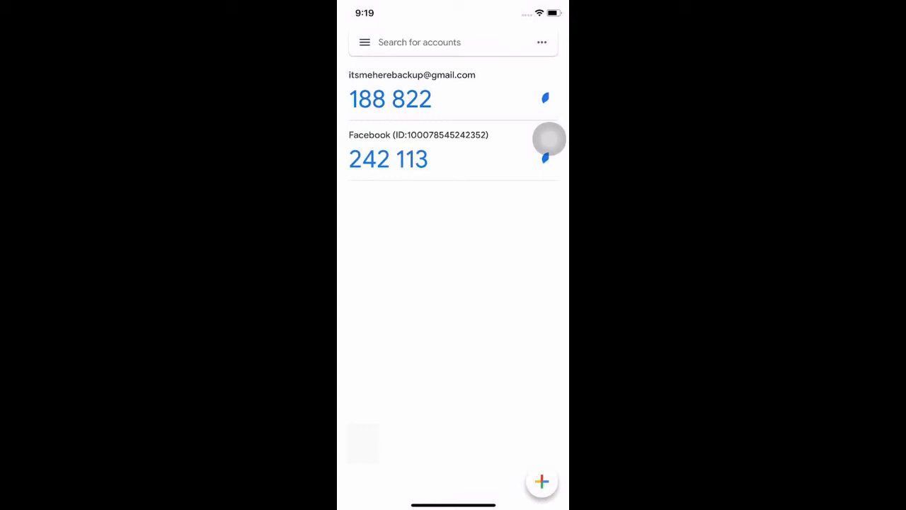
{"action": "mouse_move", "coordinate": [443, 292]}
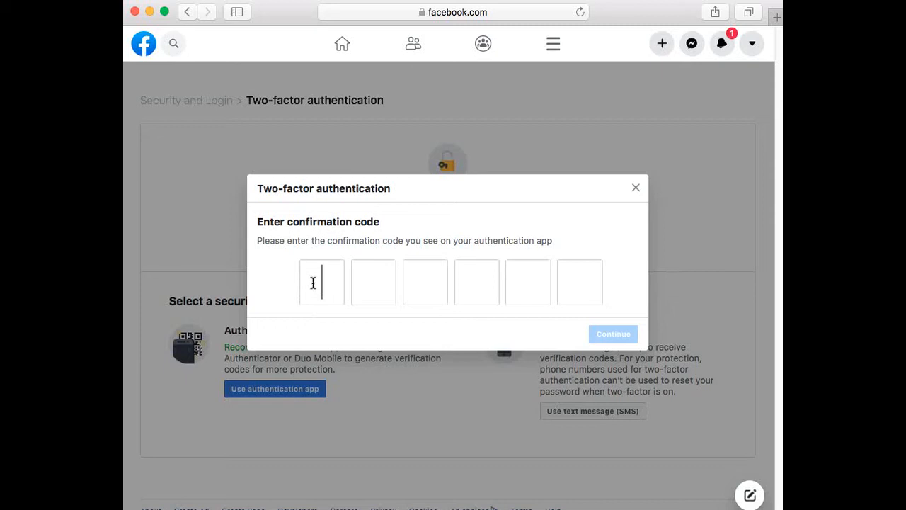
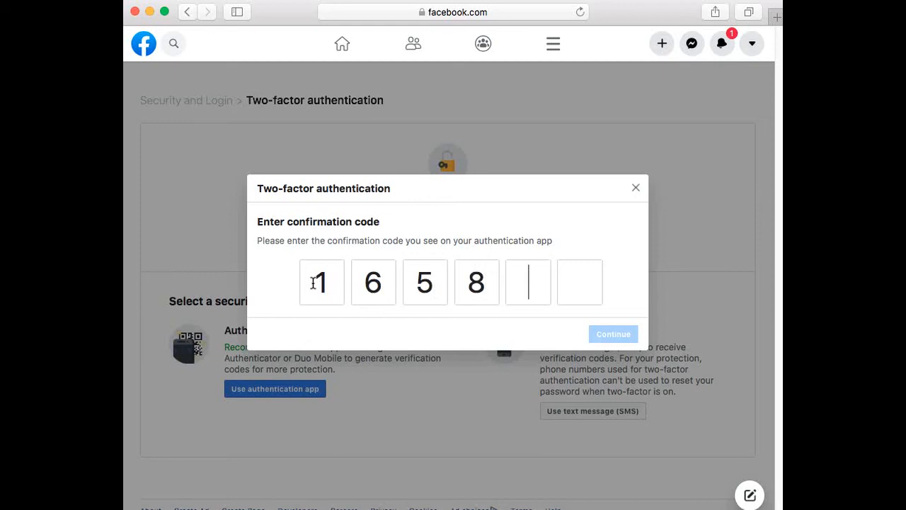
Enter the six-digit authenticator code, confirm two-factor is on, and head to log out.
{"action": "left_click", "coordinate": [612, 334]}
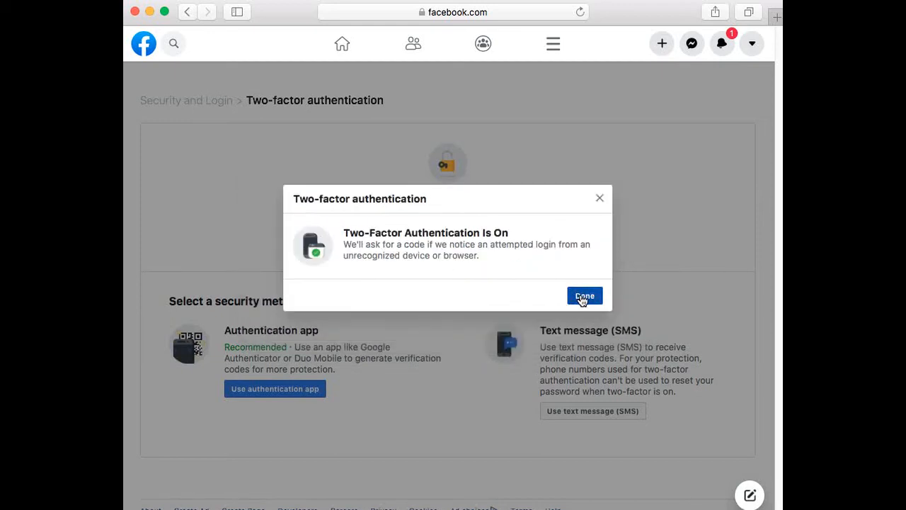
{"action": "left_click", "coordinate": [584, 296]}
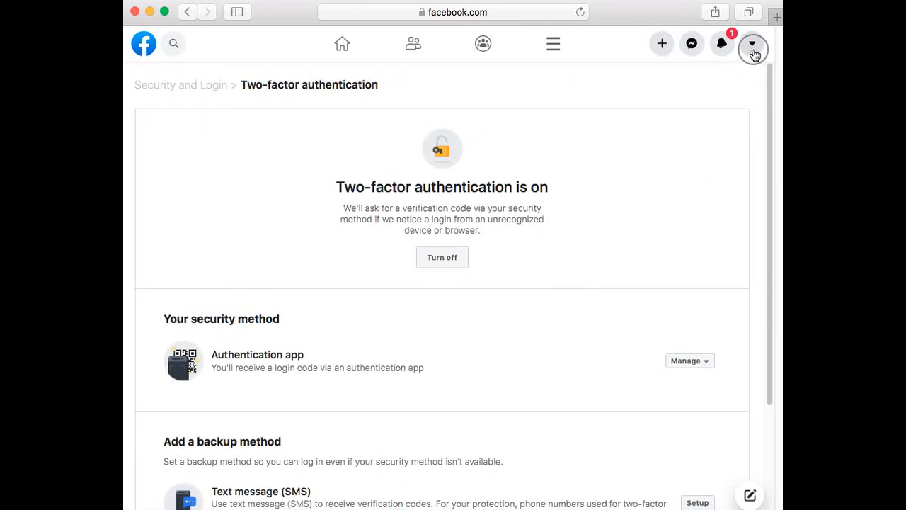
{"action": "left_click", "coordinate": [752, 42]}
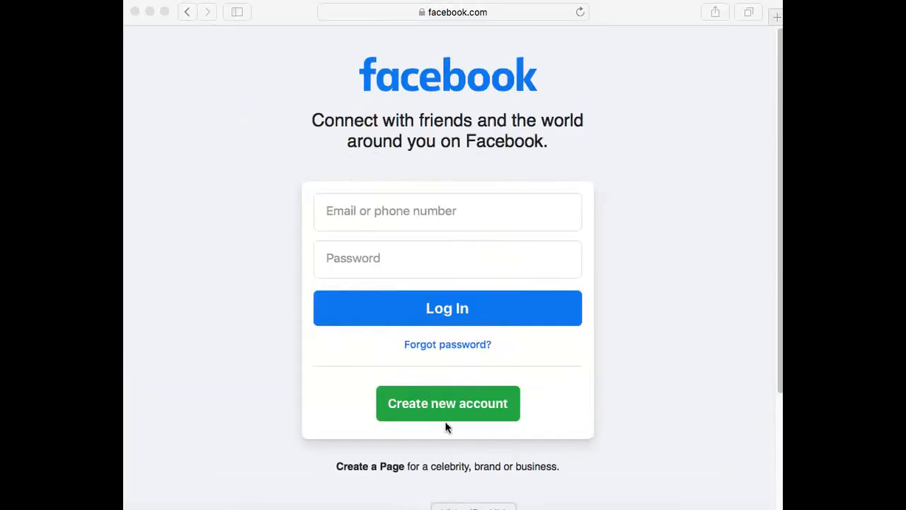
{"action": "left_click", "coordinate": [448, 211]}
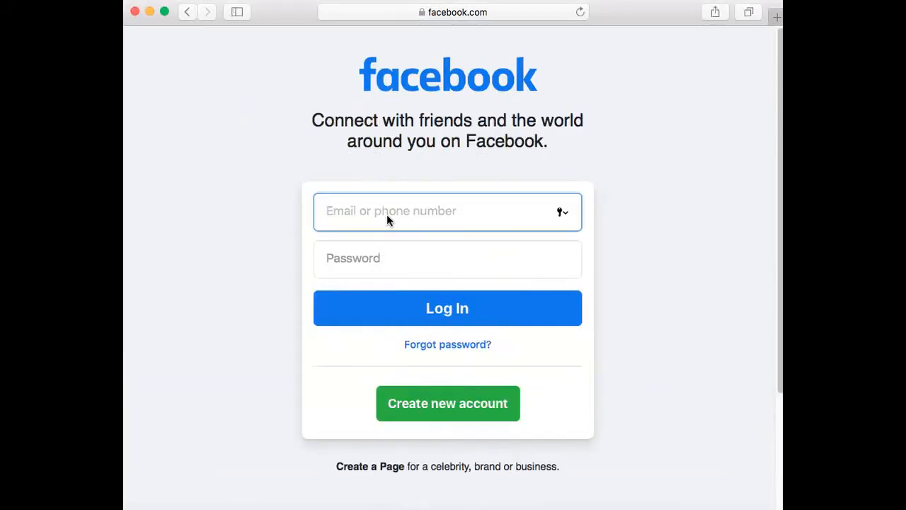
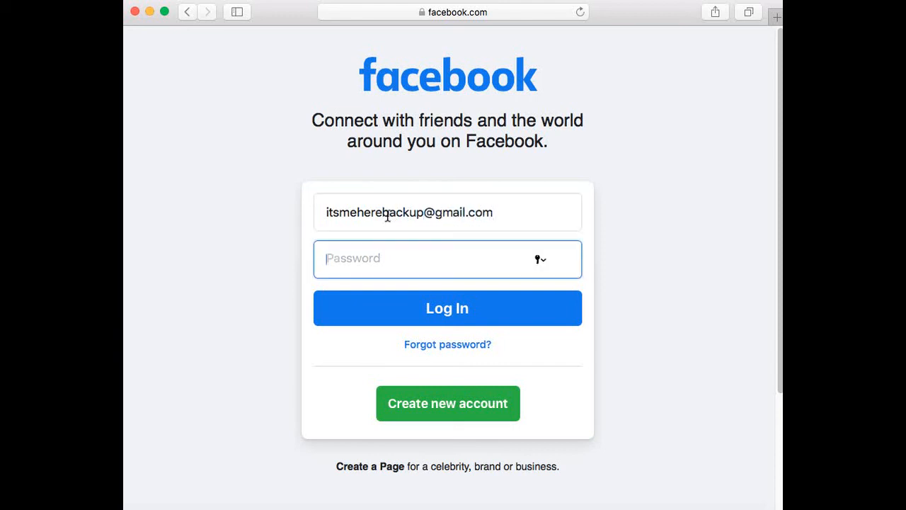
{"action": "type", "text": "password"}
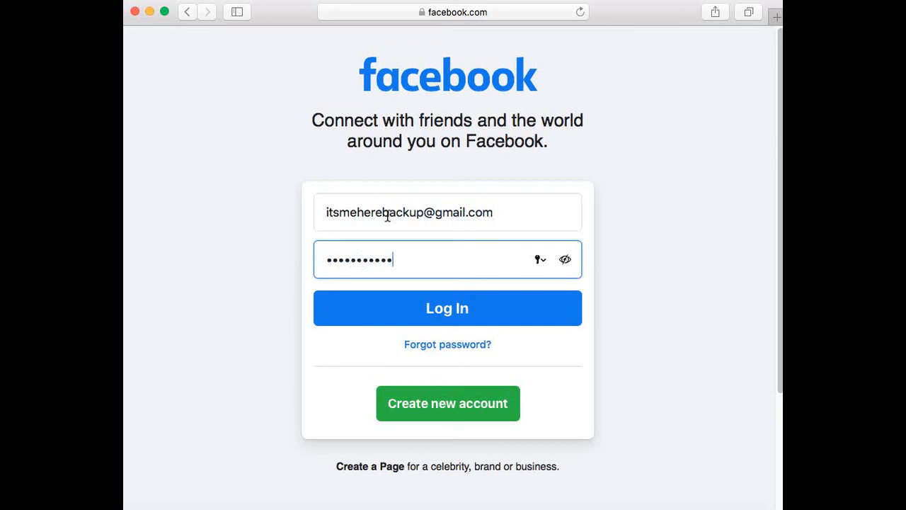
{"action": "left_click", "coordinate": [447, 308]}
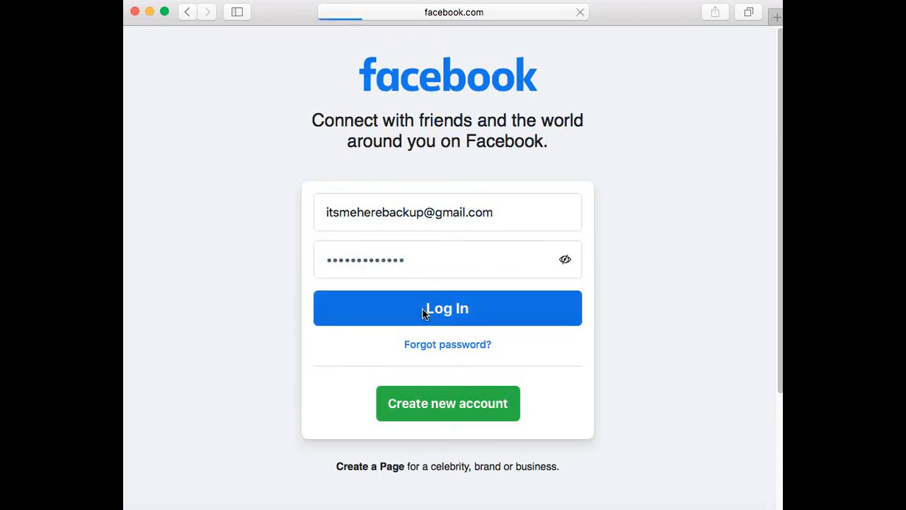
{"action": "left_click", "coordinate": [447, 309]}
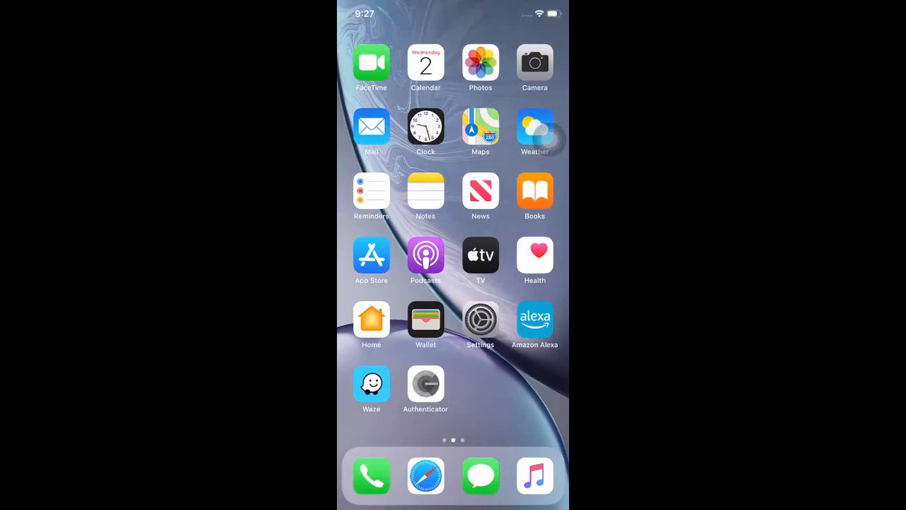
Launch Authenticator from the iPhone home screen to read the current Facebook code.
{"action": "left_click", "coordinate": [425, 385]}
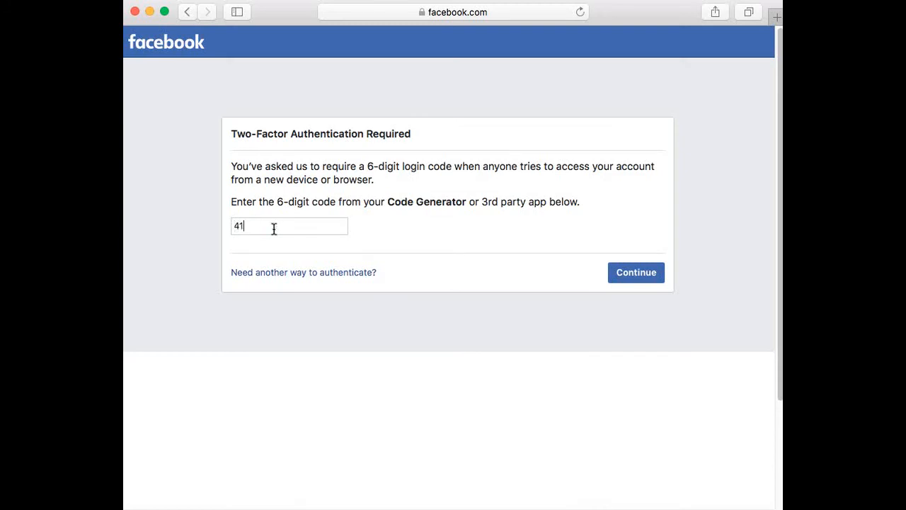
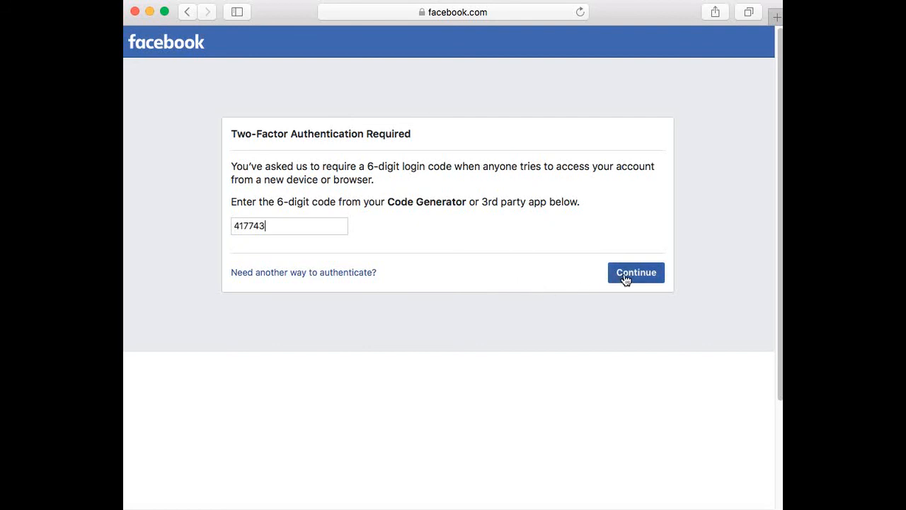
Submit the 6-digit login code and choose Don't Save for Remember Browser, reaching the welcome page.
{"action": "left_click", "coordinate": [636, 271]}
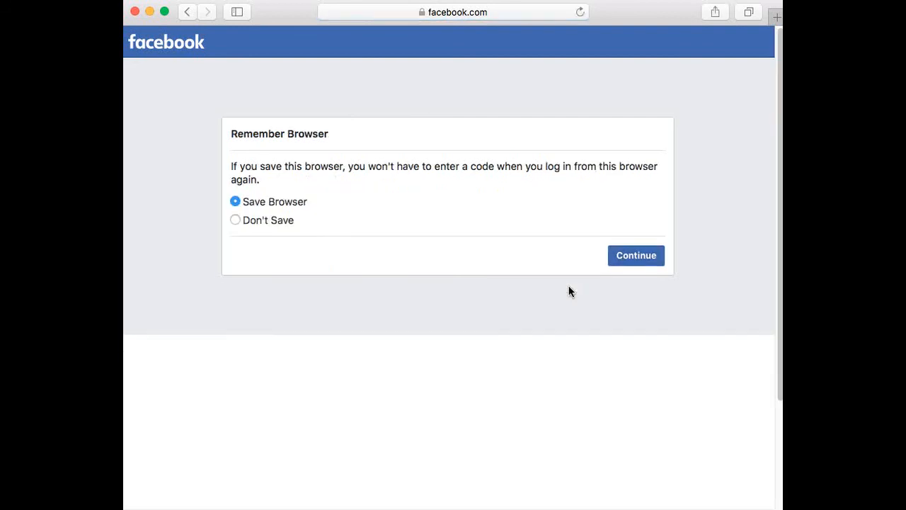
{"action": "left_click", "coordinate": [235, 221]}
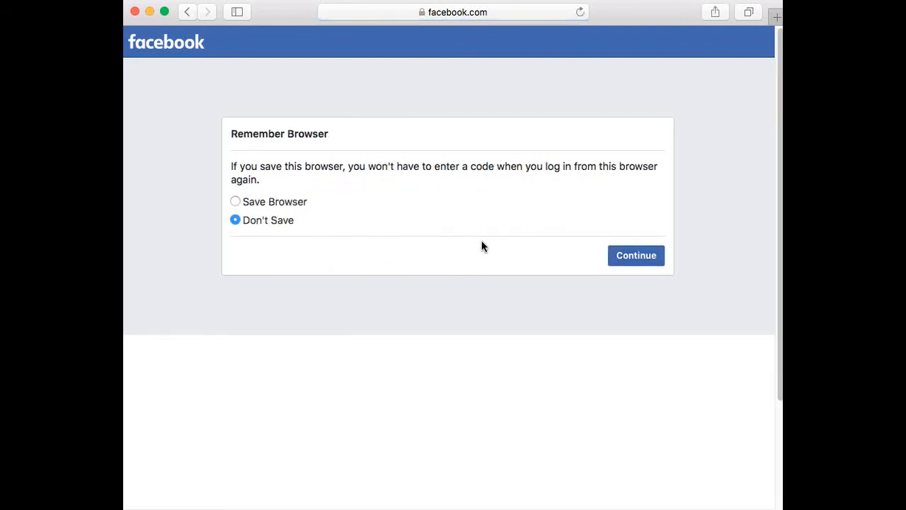
{"action": "left_click", "coordinate": [636, 255]}
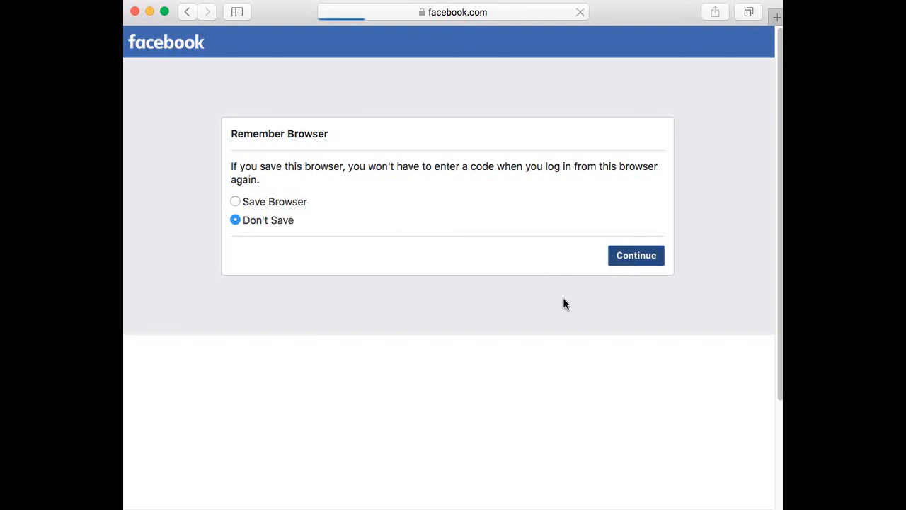
{"action": "left_click", "coordinate": [634, 255]}
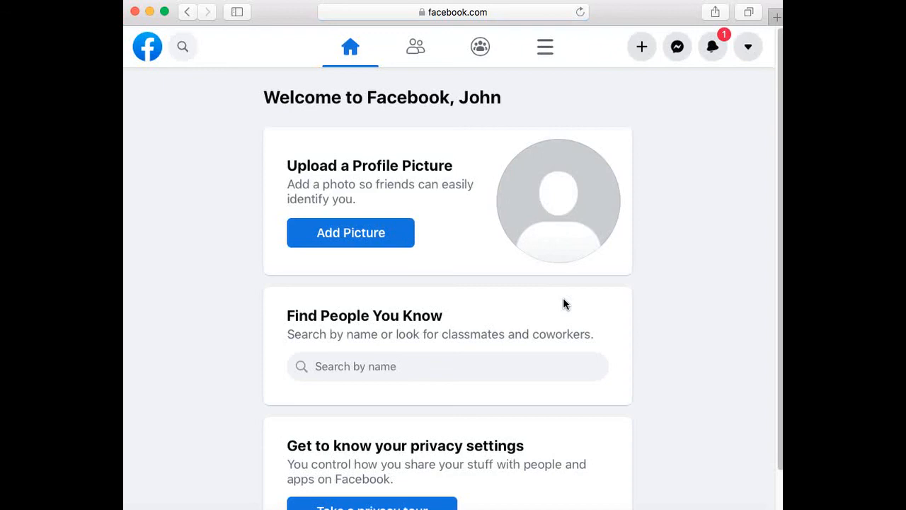